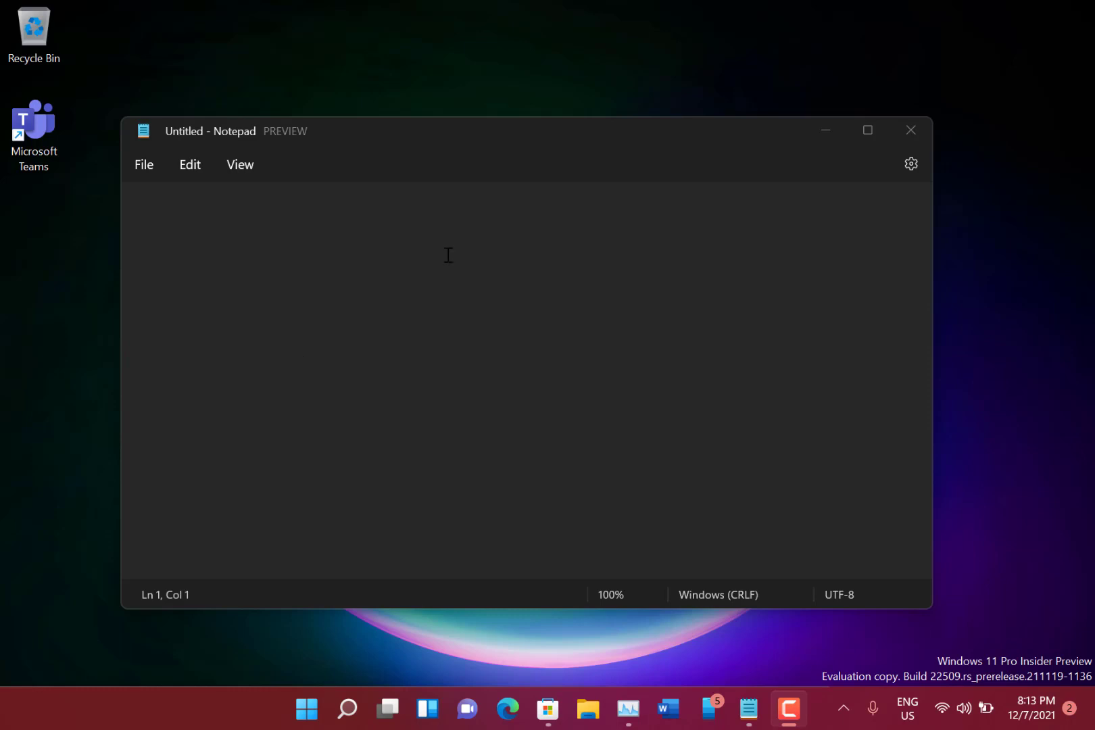
{"action": "mouse_move", "coordinate": [596, 412]}
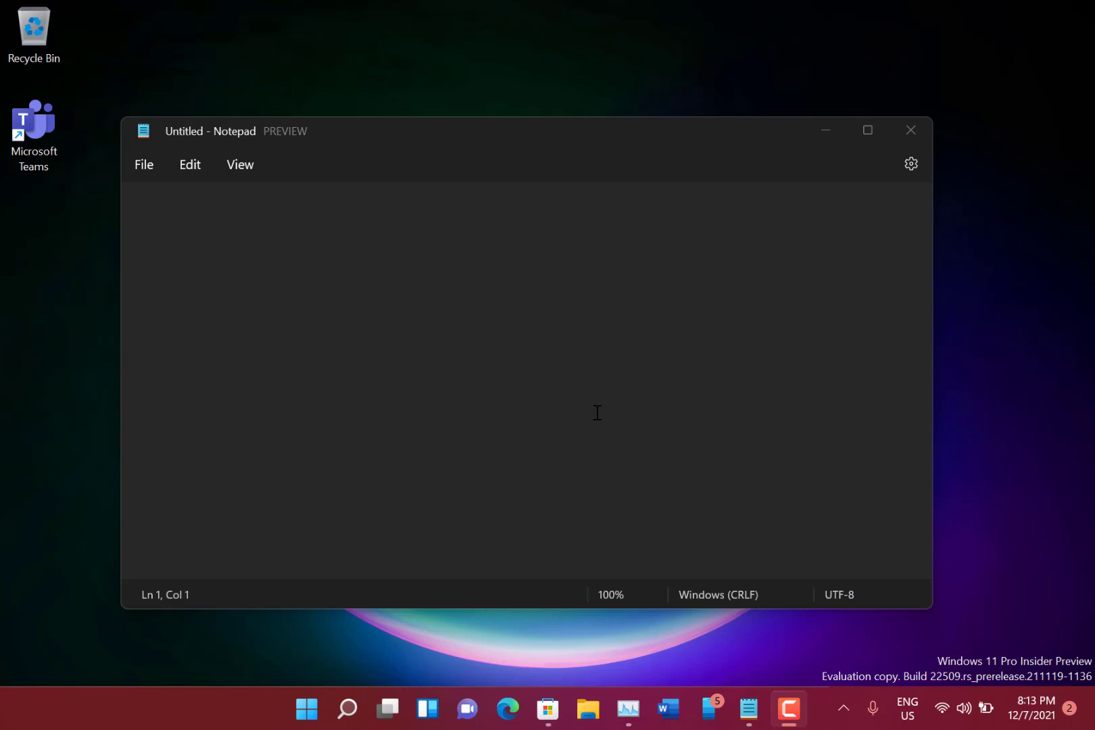
{"action": "mouse_move", "coordinate": [586, 245]}
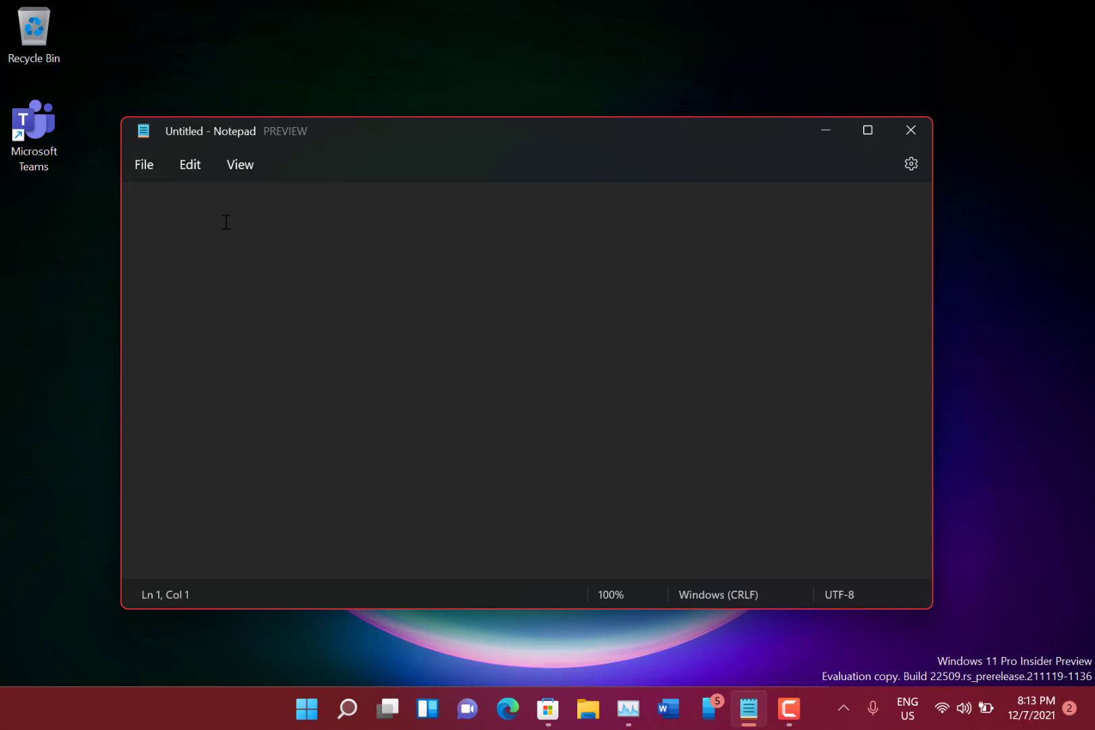
{"action": "mouse_move", "coordinate": [426, 382]}
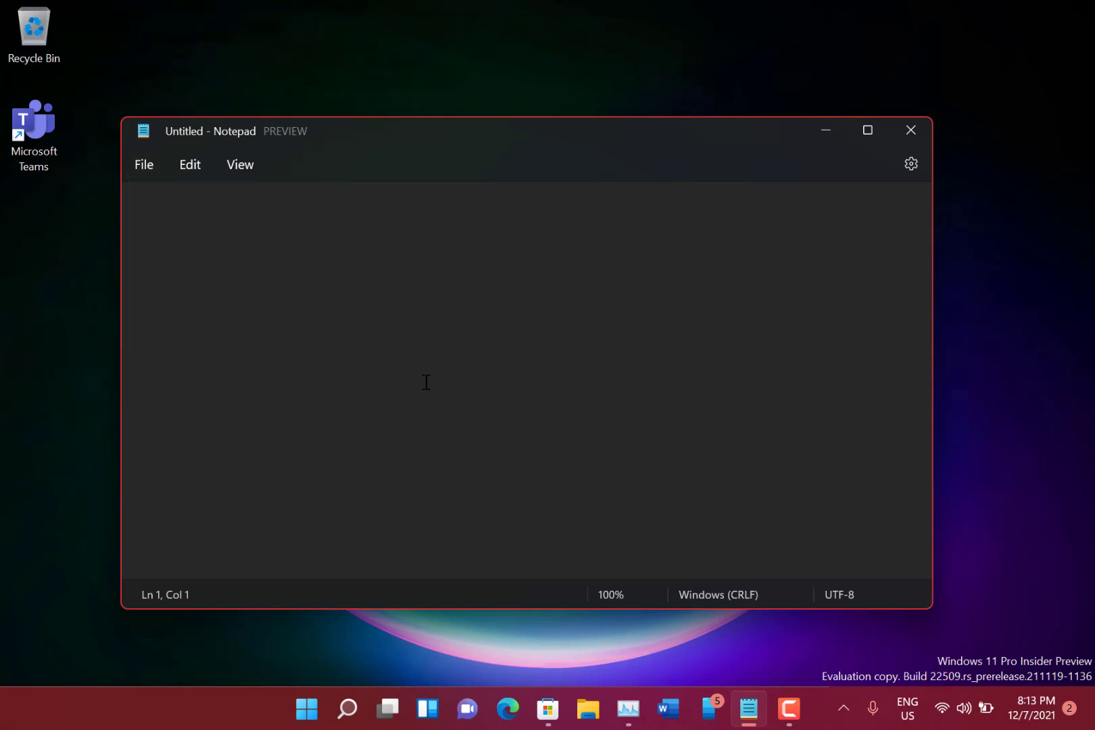
{"action": "mouse_move", "coordinate": [262, 248]}
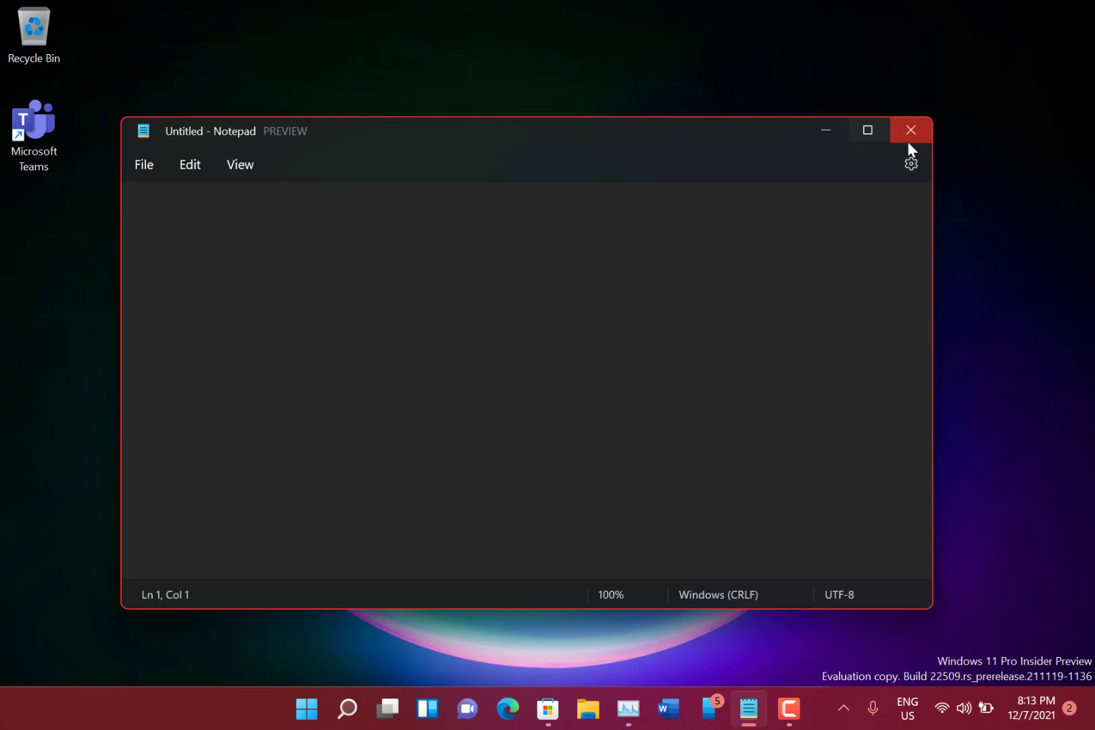
- Tour Notepad settings, collapsing app theme and expanding font family, style and size options
{"action": "left_click", "coordinate": [910, 164]}
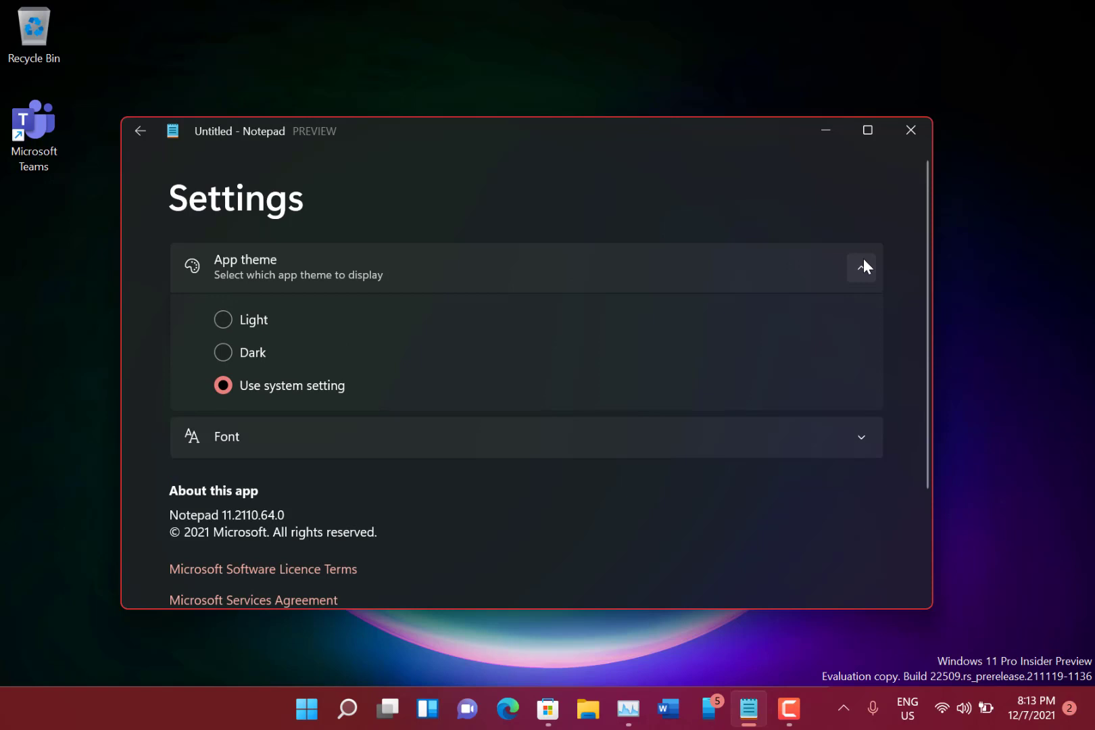
{"action": "left_click", "coordinate": [862, 267]}
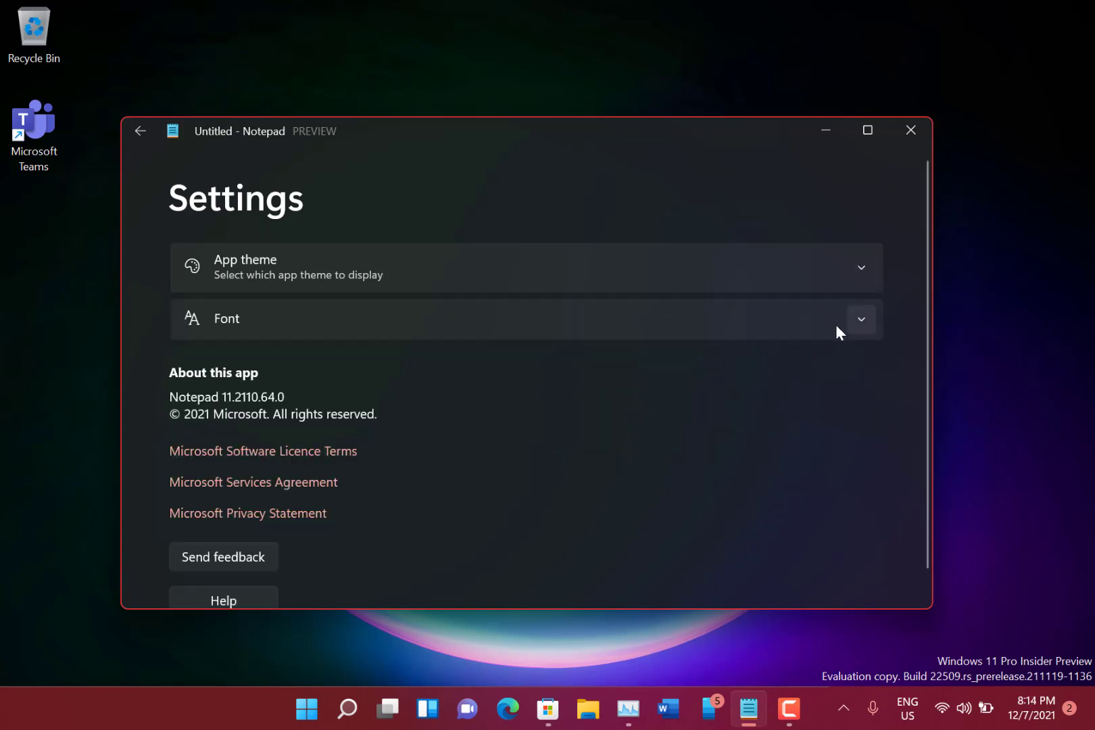
{"action": "left_click", "coordinate": [860, 320]}
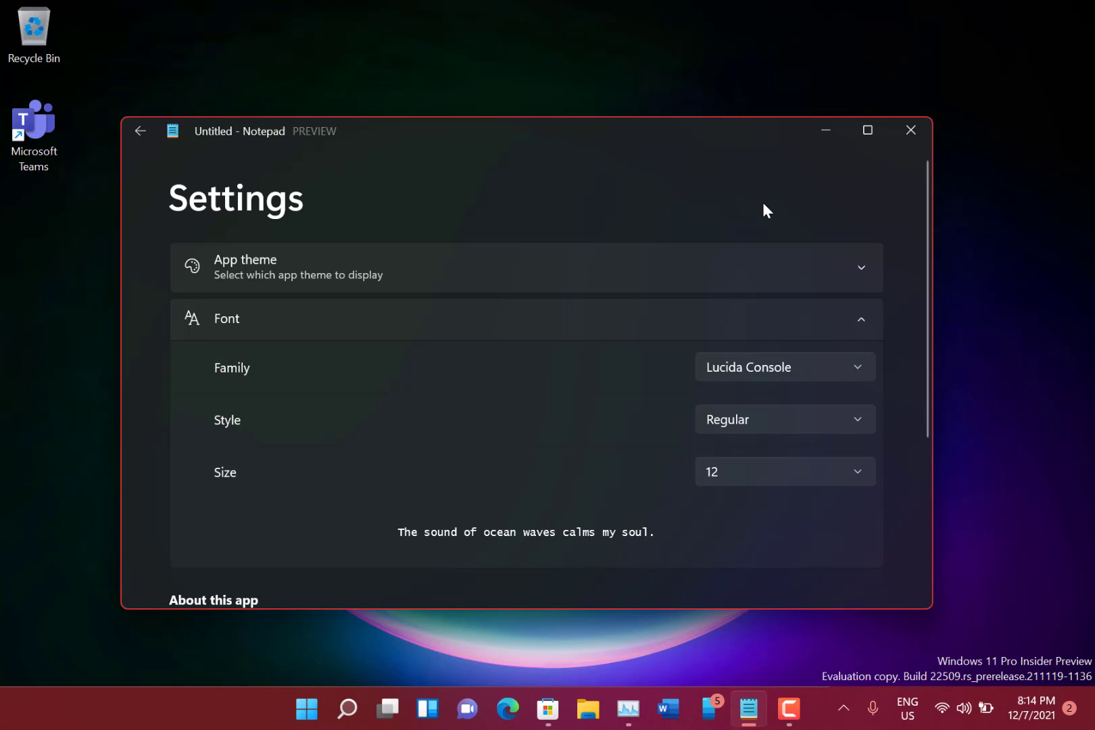
{"action": "mouse_move", "coordinate": [74, 227]}
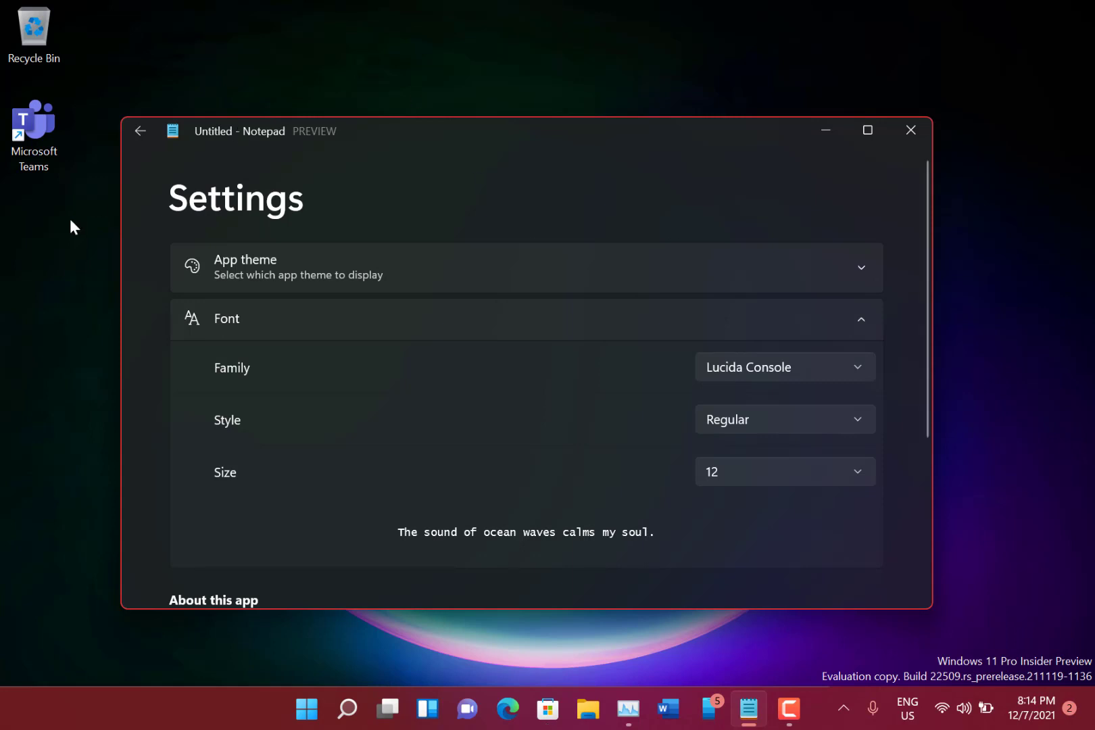
{"action": "scroll", "scroll_direction": "down", "scroll_amount": 3}
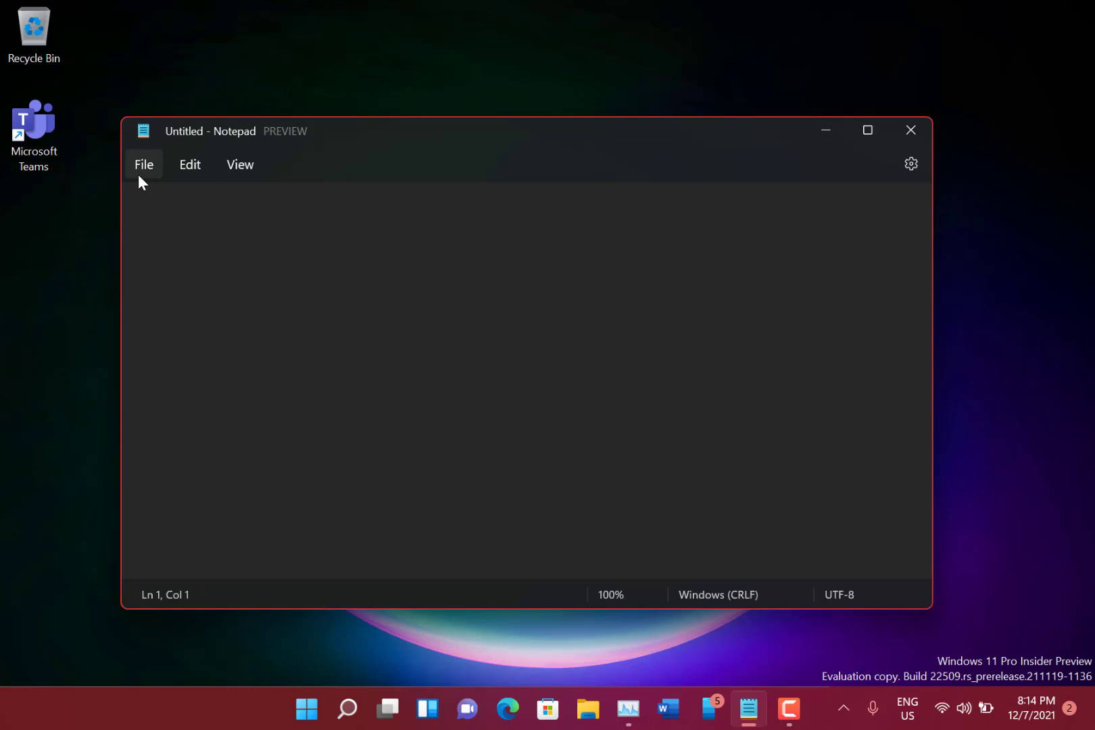
{"action": "mouse_move", "coordinate": [173, 94]}
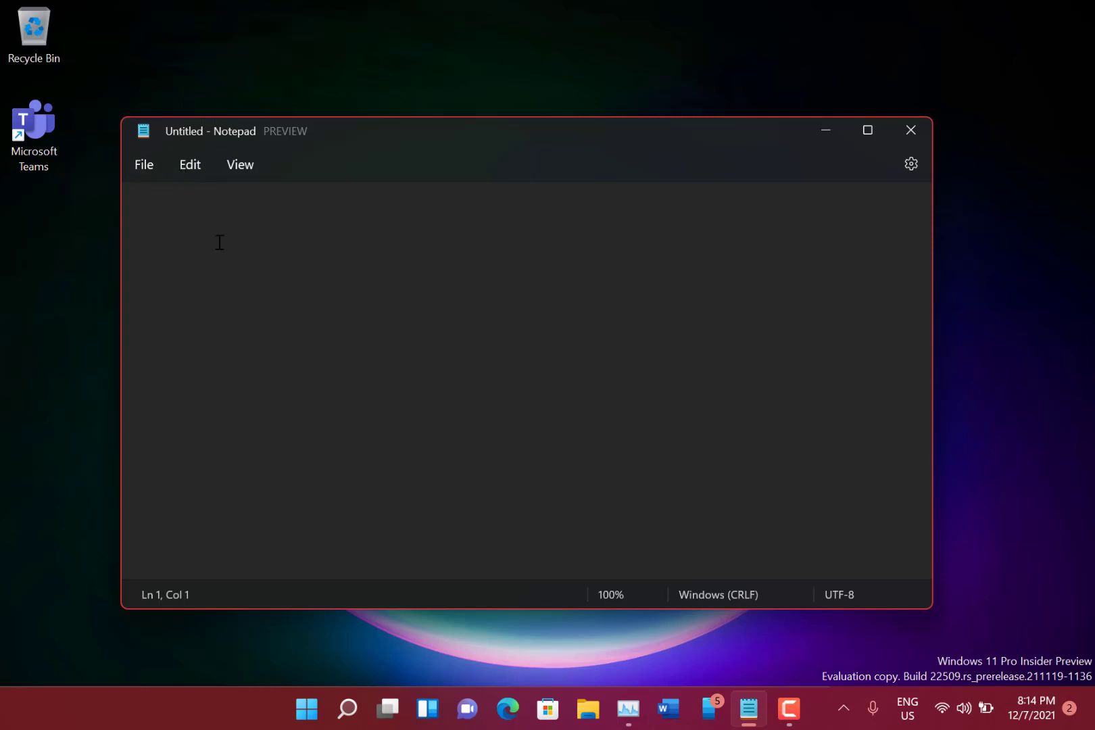
- Enter the line 'this is some text' in the untitled document
{"action": "type", "text": "thi"}
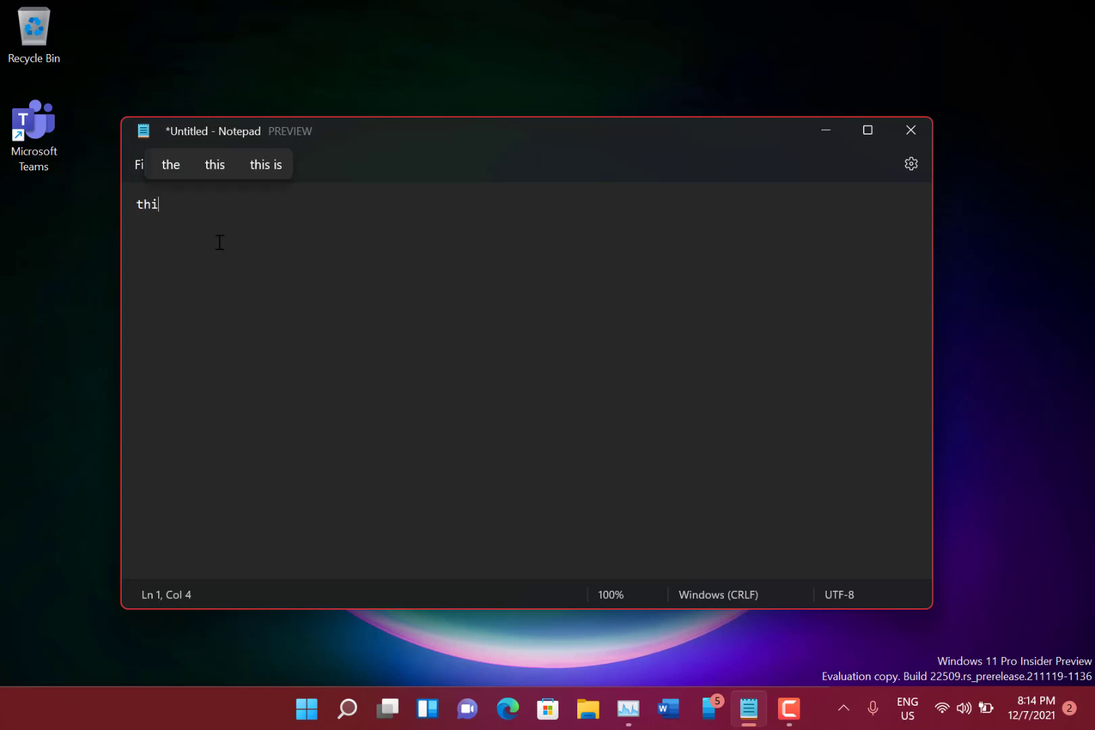
{"action": "type", "text": "s is some"}
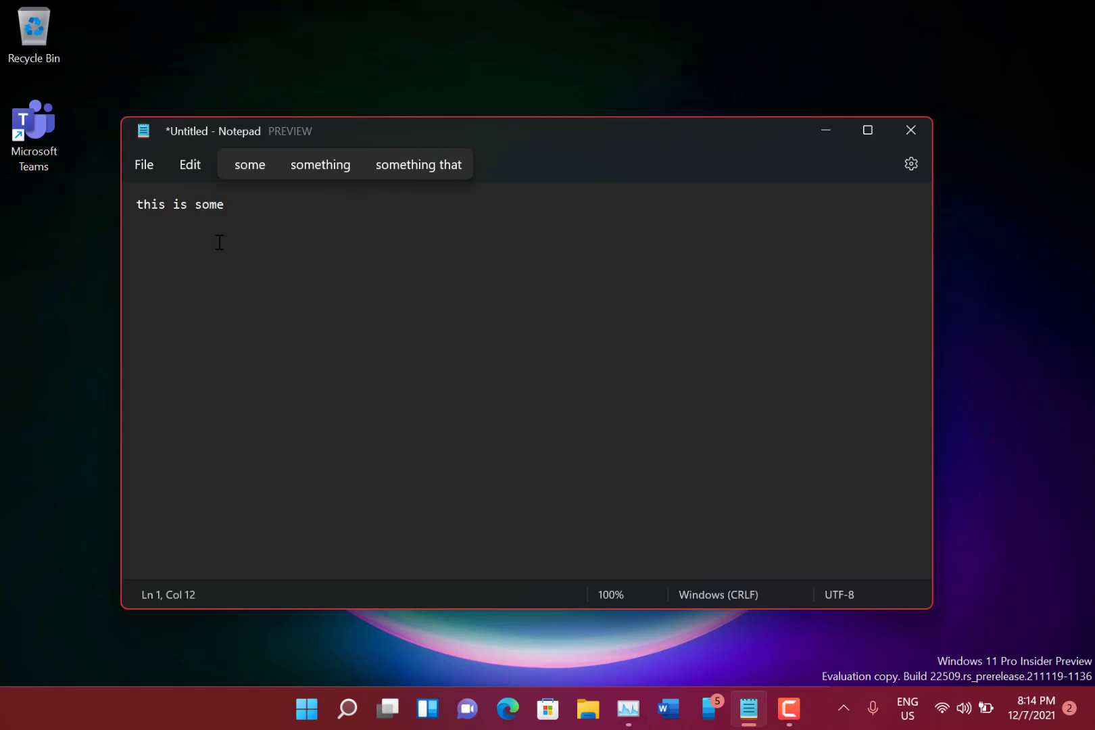
{"action": "type", "text": "text"}
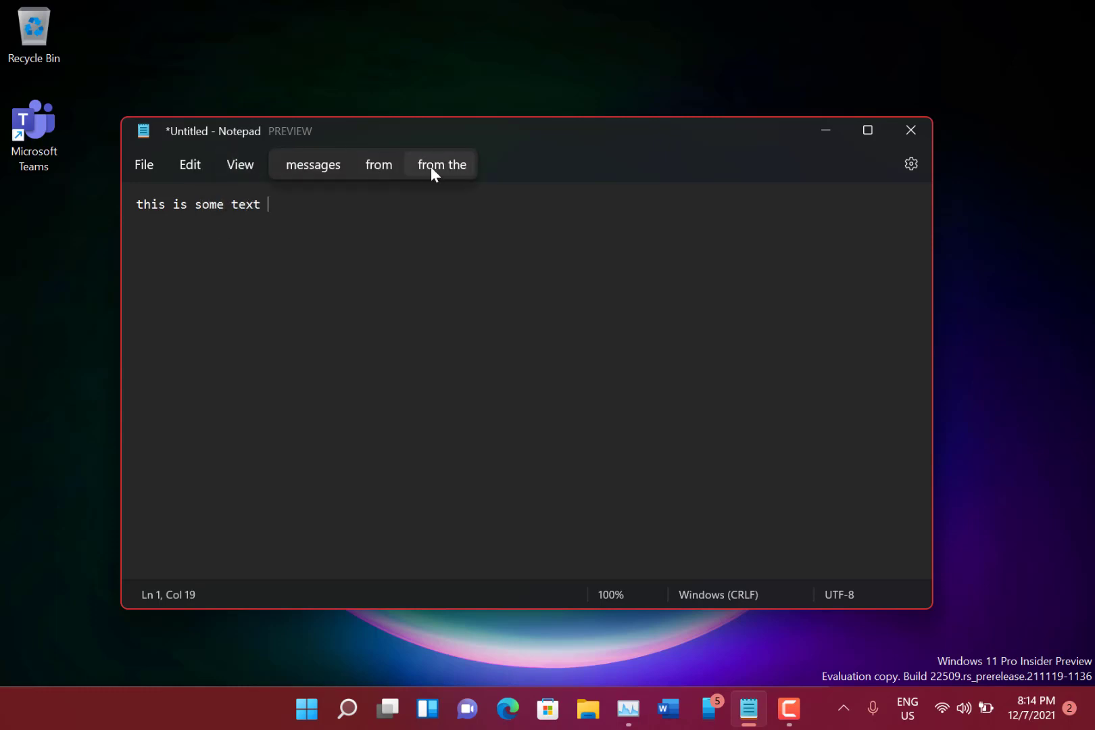
{"action": "mouse_move", "coordinate": [580, 217]}
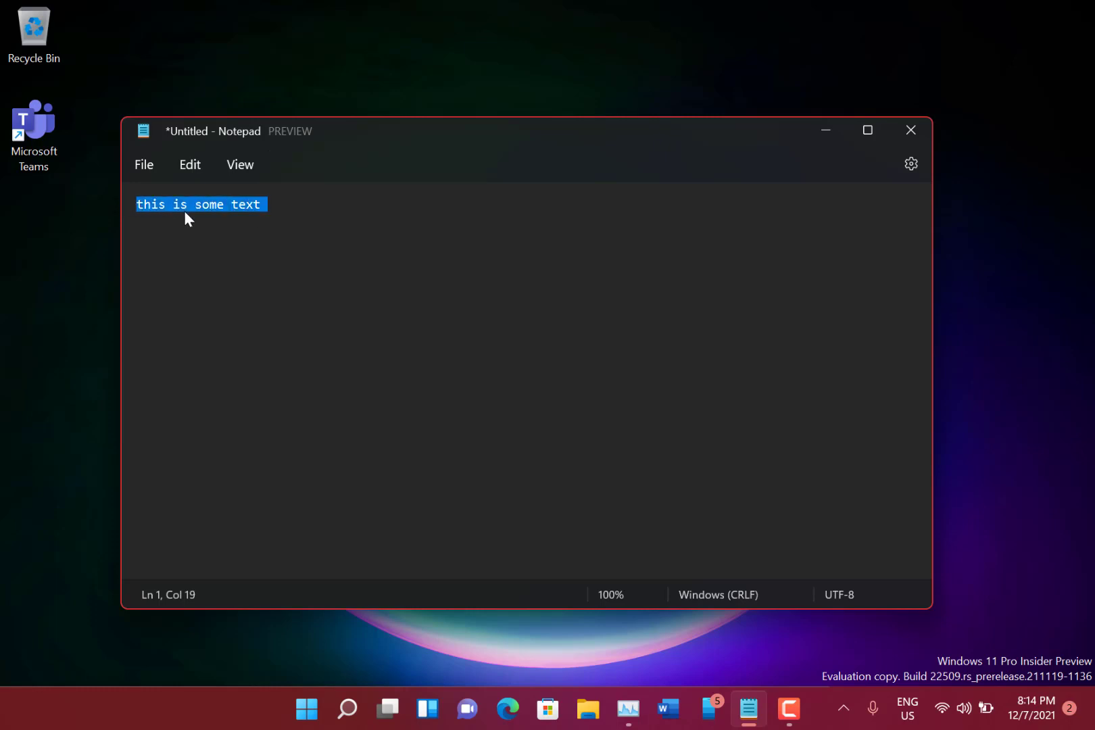
- Replace every 'some' with 'more' via Ctrl+H, then review the search matching options
{"action": "double_click", "coordinate": [211, 205]}
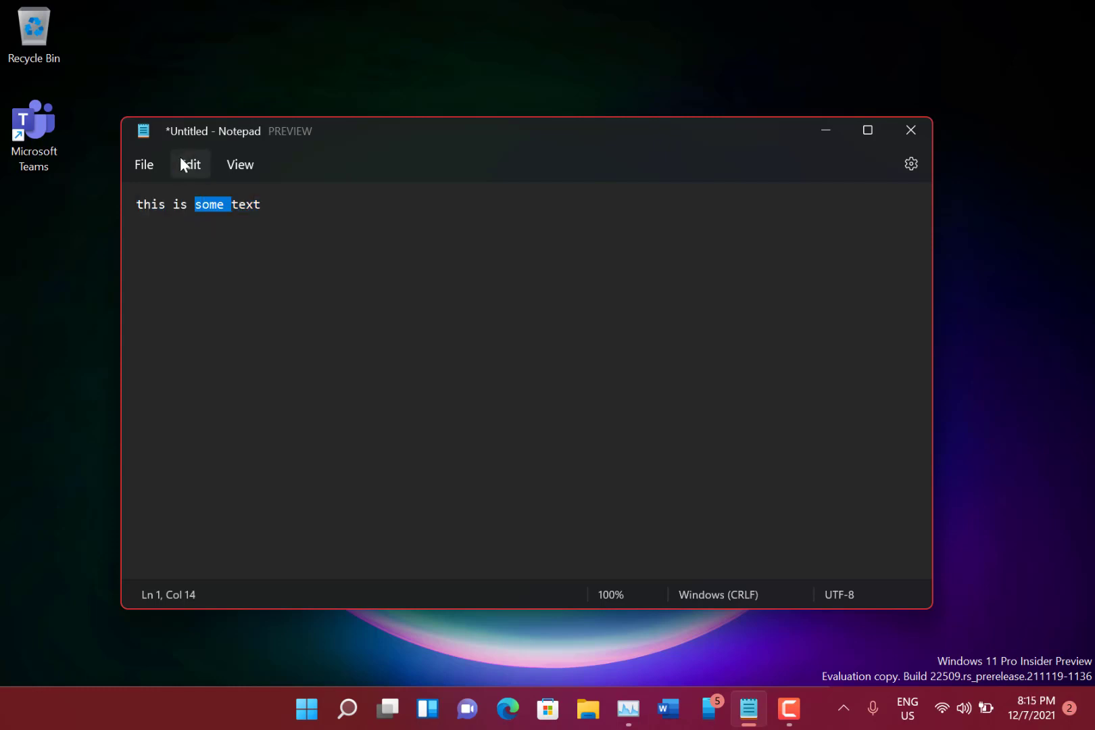
{"action": "left_click", "coordinate": [189, 163]}
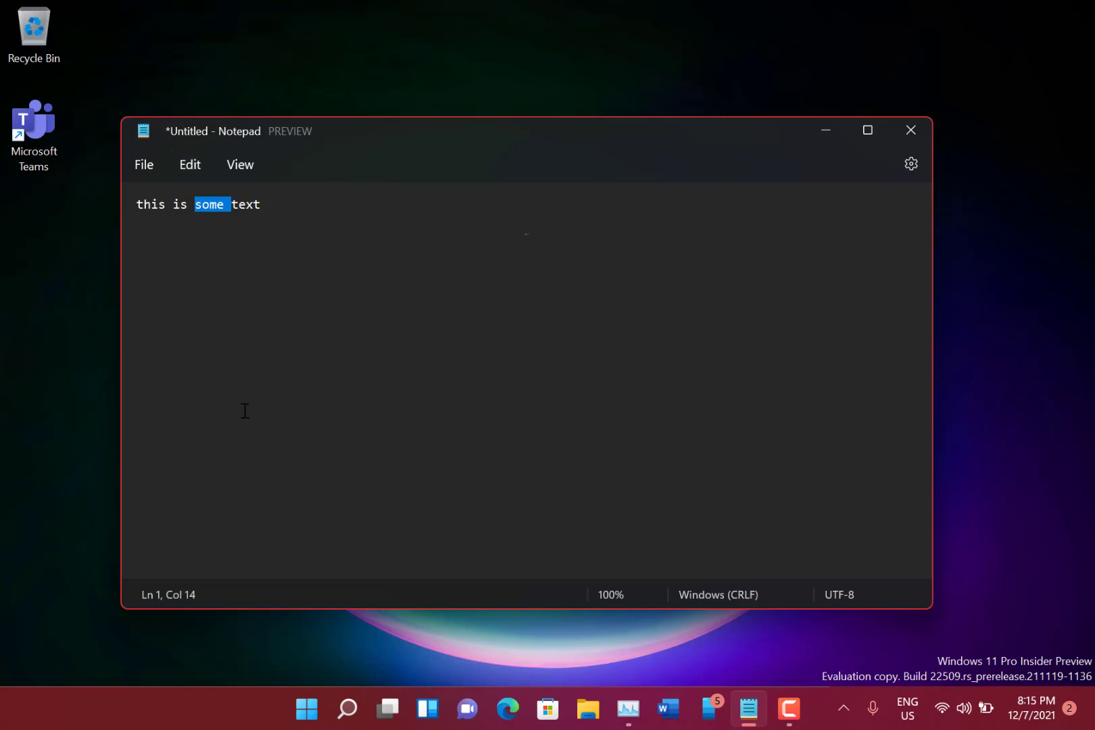
{"action": "key", "text": "Ctrl+h"}
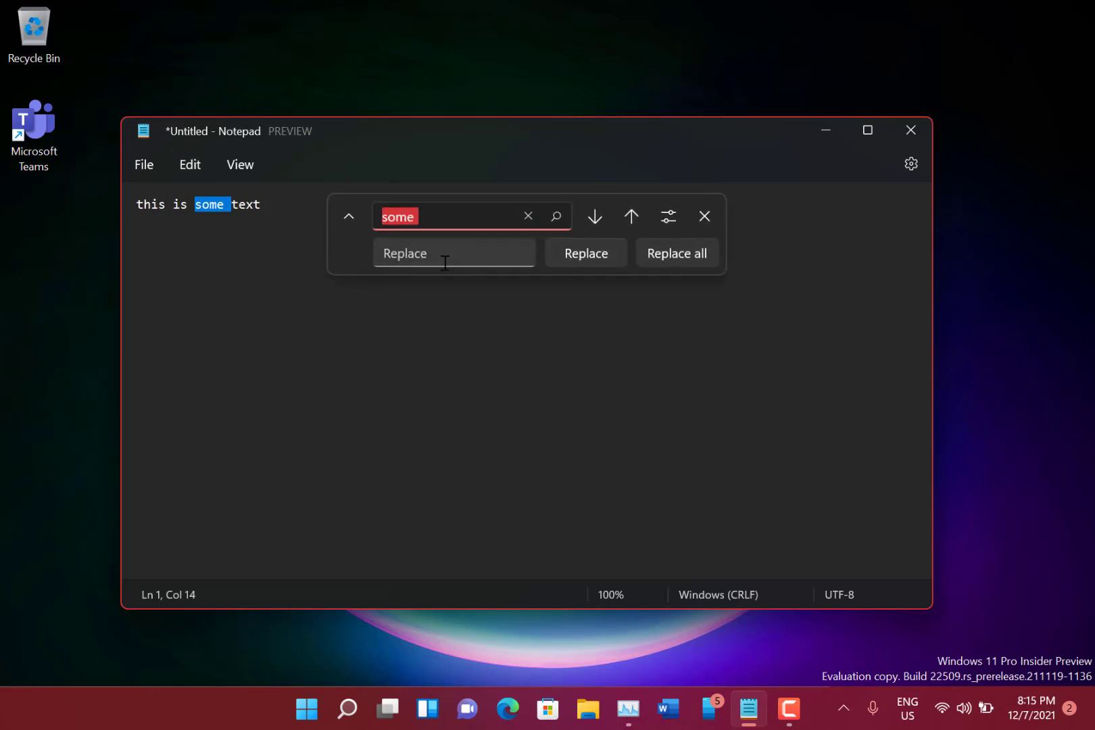
{"action": "type", "text": "m"}
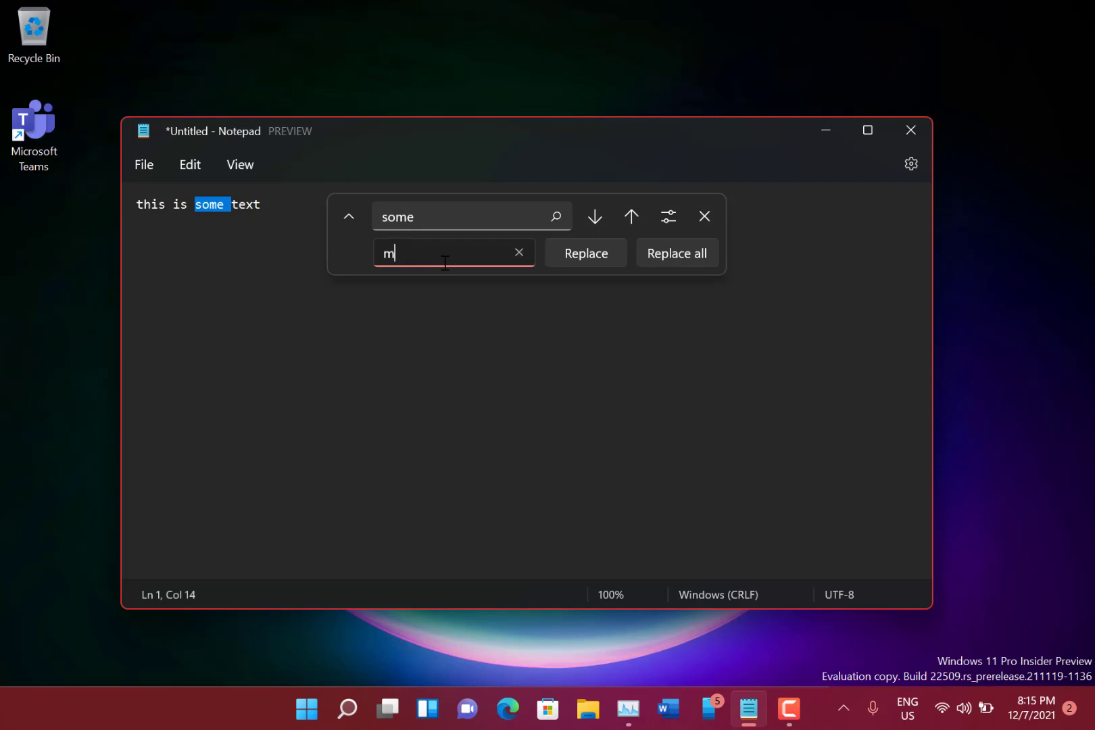
{"action": "type", "text": "ore"}
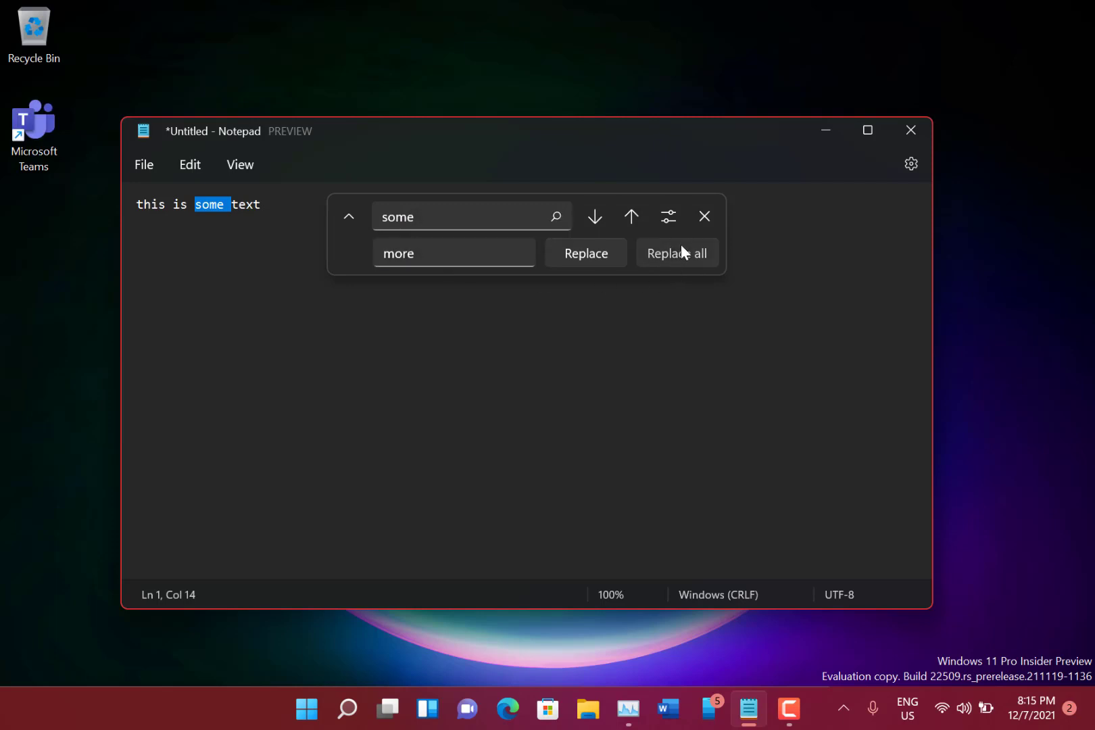
{"action": "left_click", "coordinate": [676, 253]}
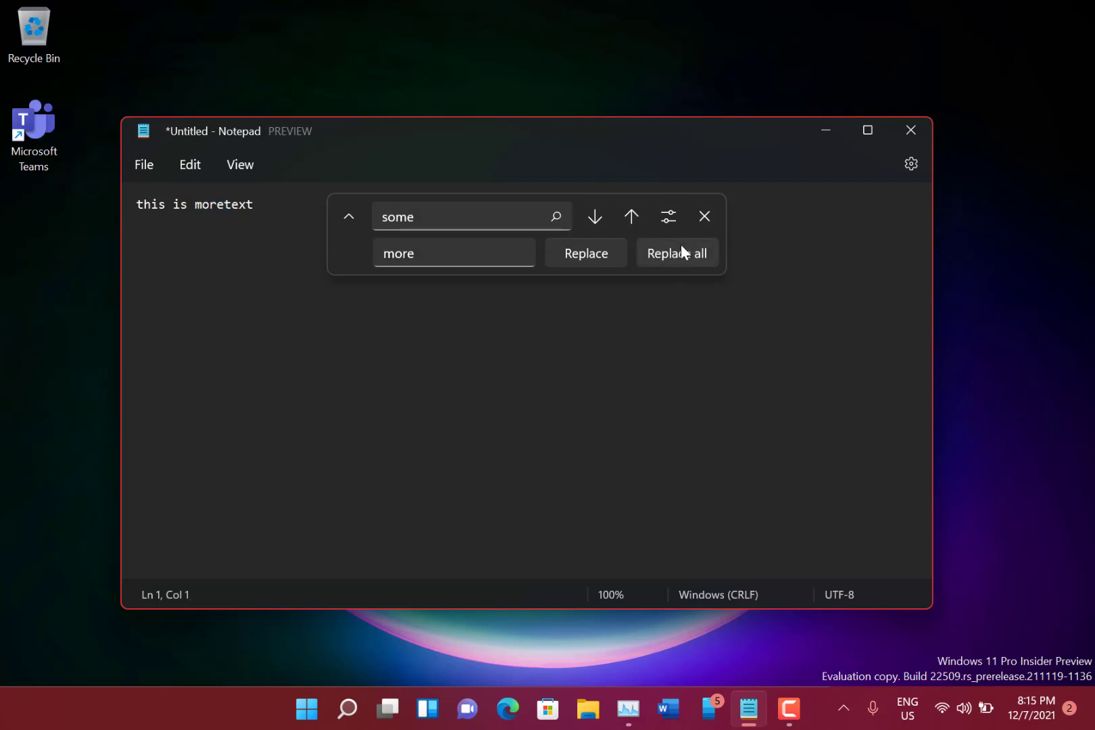
{"action": "mouse_move", "coordinate": [371, 278]}
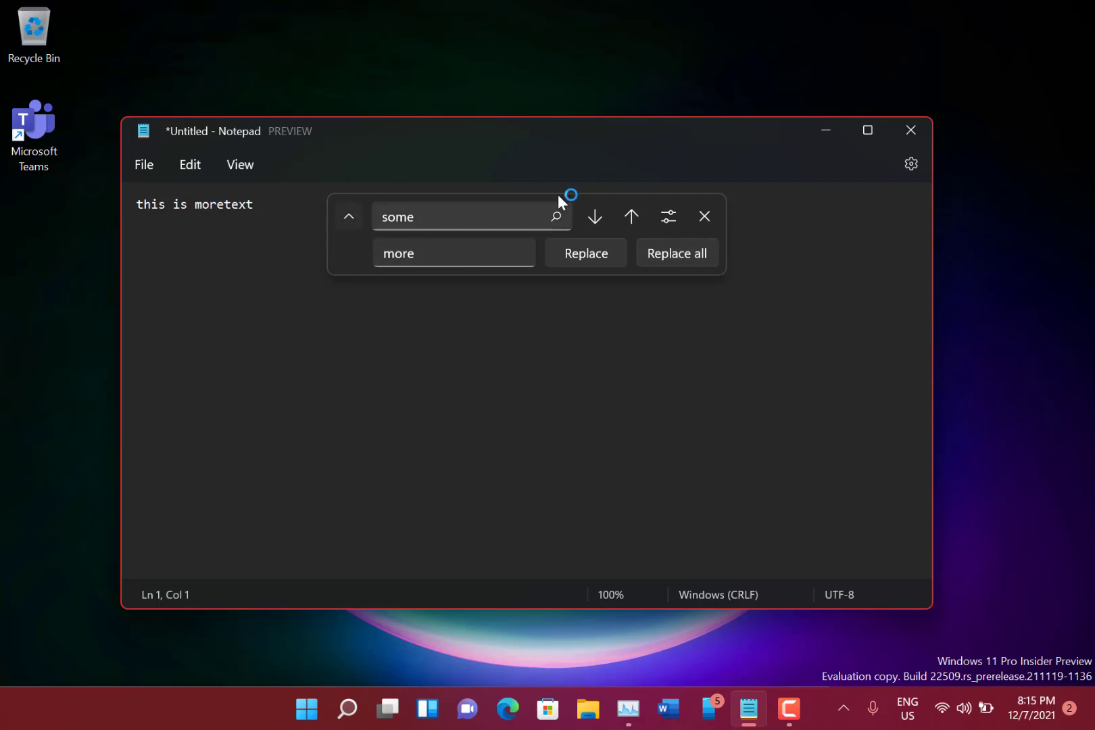
{"action": "left_click", "coordinate": [667, 217]}
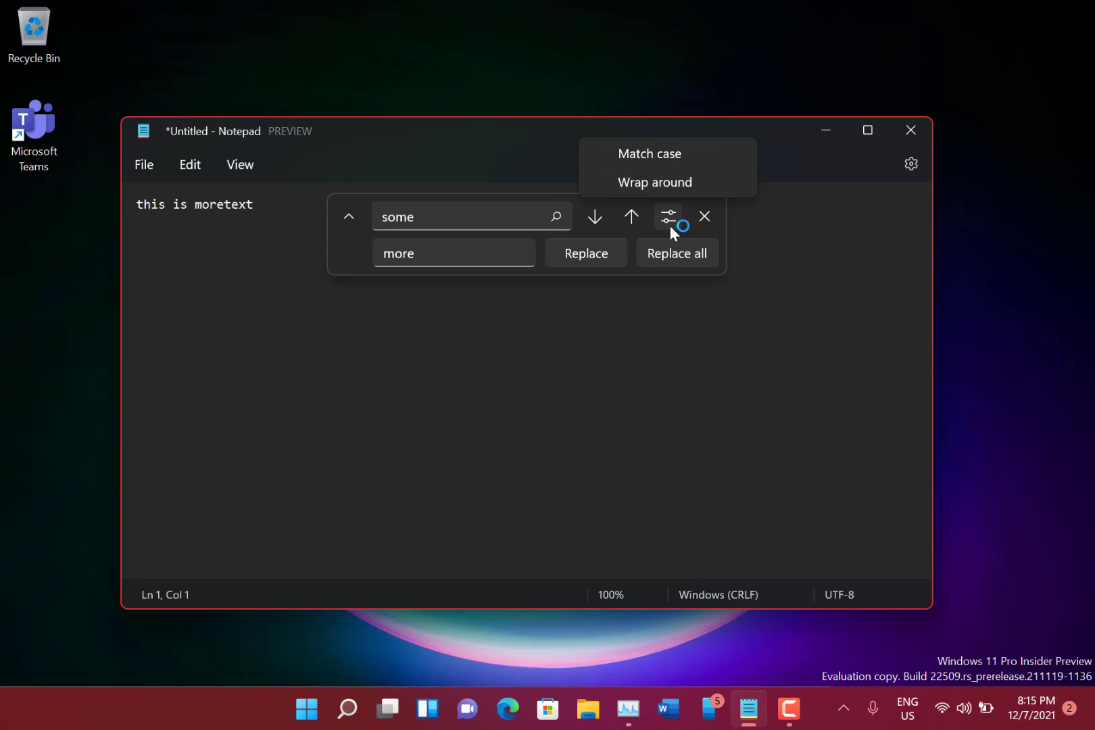
{"action": "mouse_move", "coordinate": [545, 364]}
{"action": "type", "text": "this is moretext"}
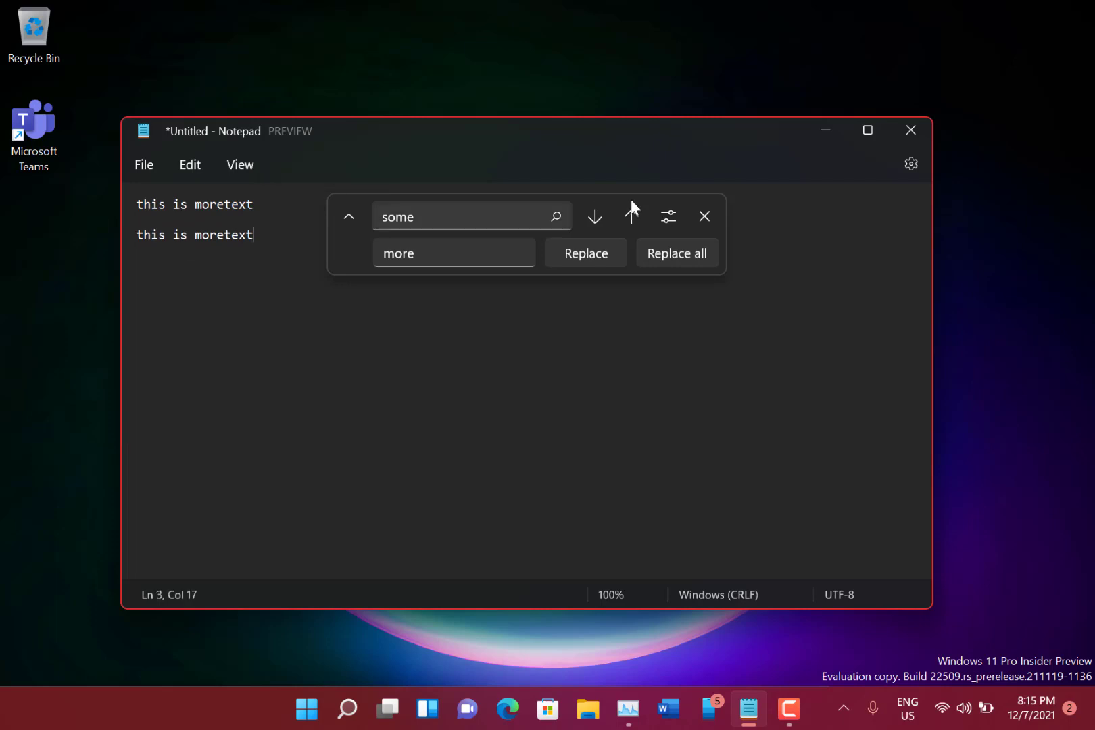
- Close the search options and review the Edit menu's commands on the blank document
{"action": "left_click", "coordinate": [704, 217]}
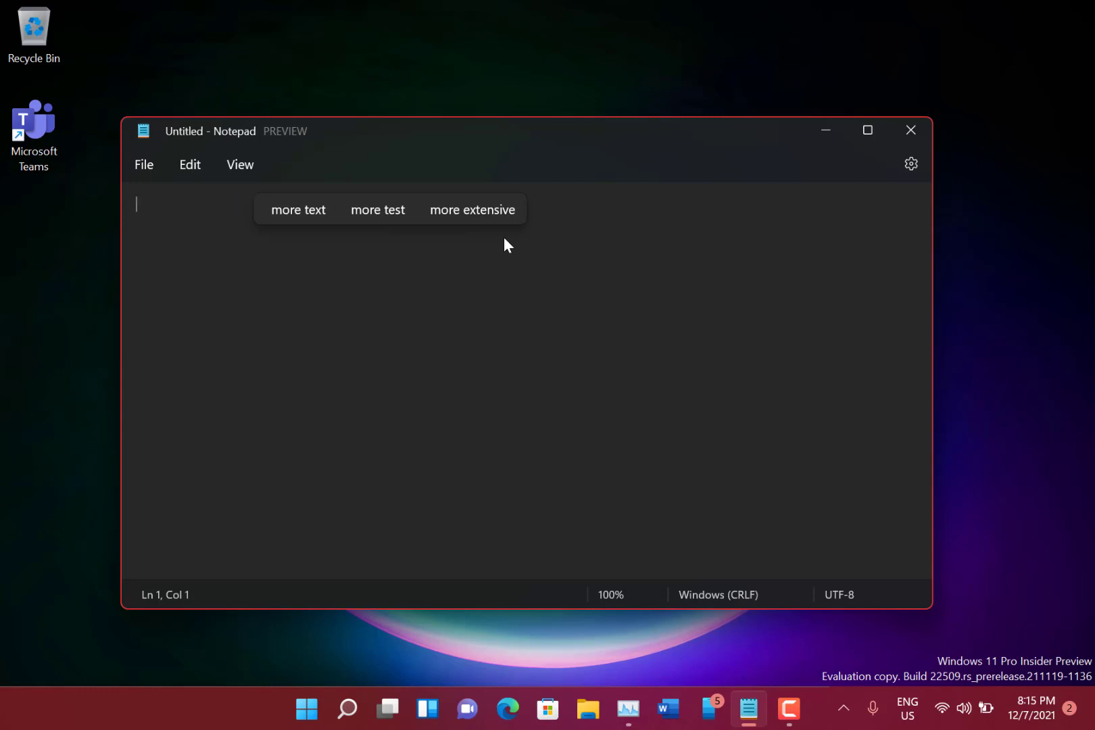
{"action": "mouse_move", "coordinate": [367, 169]}
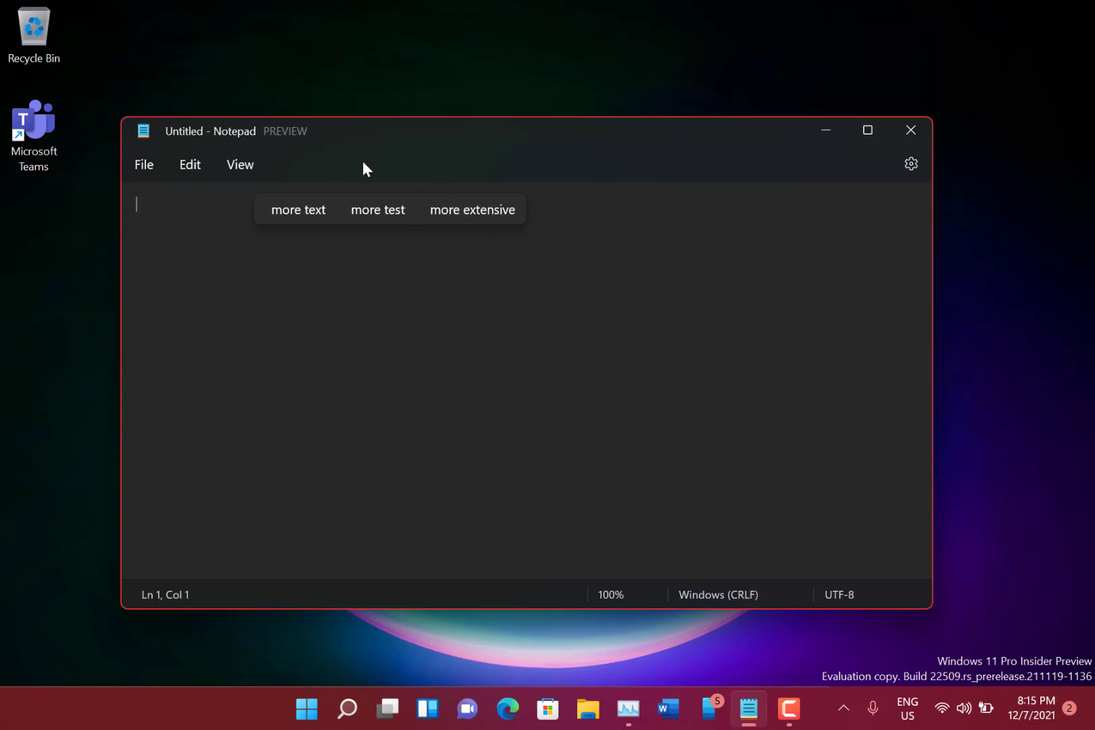
{"action": "left_click", "coordinate": [190, 164]}
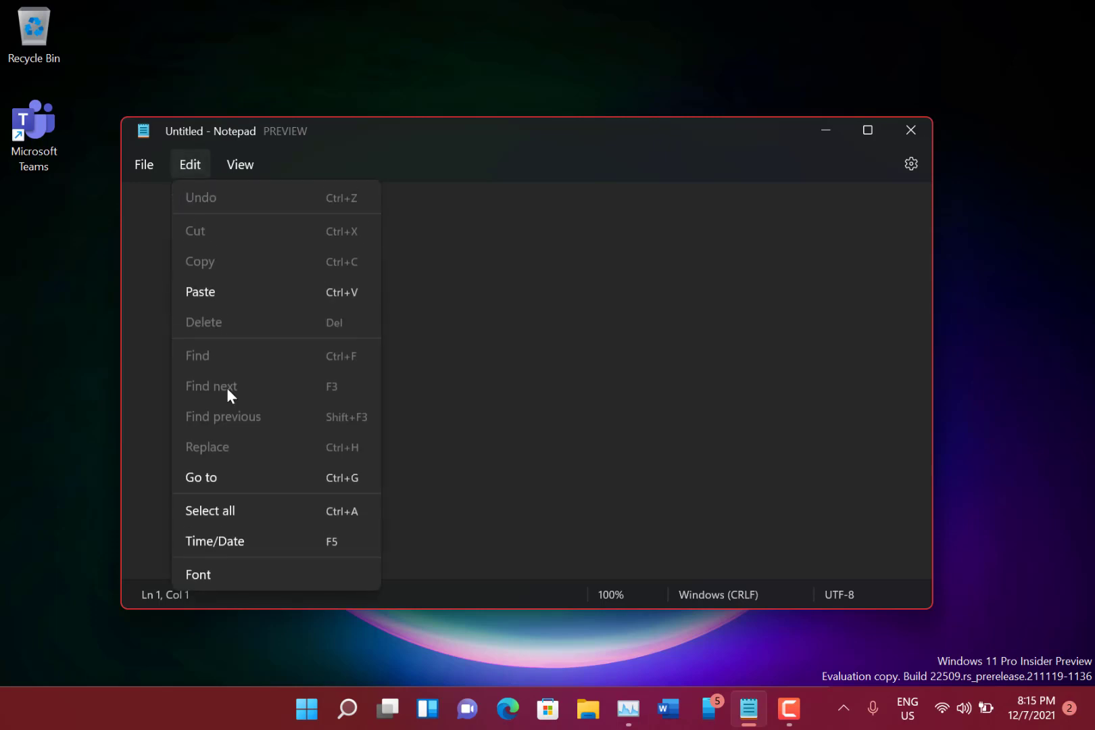
{"action": "mouse_move", "coordinate": [297, 384]}
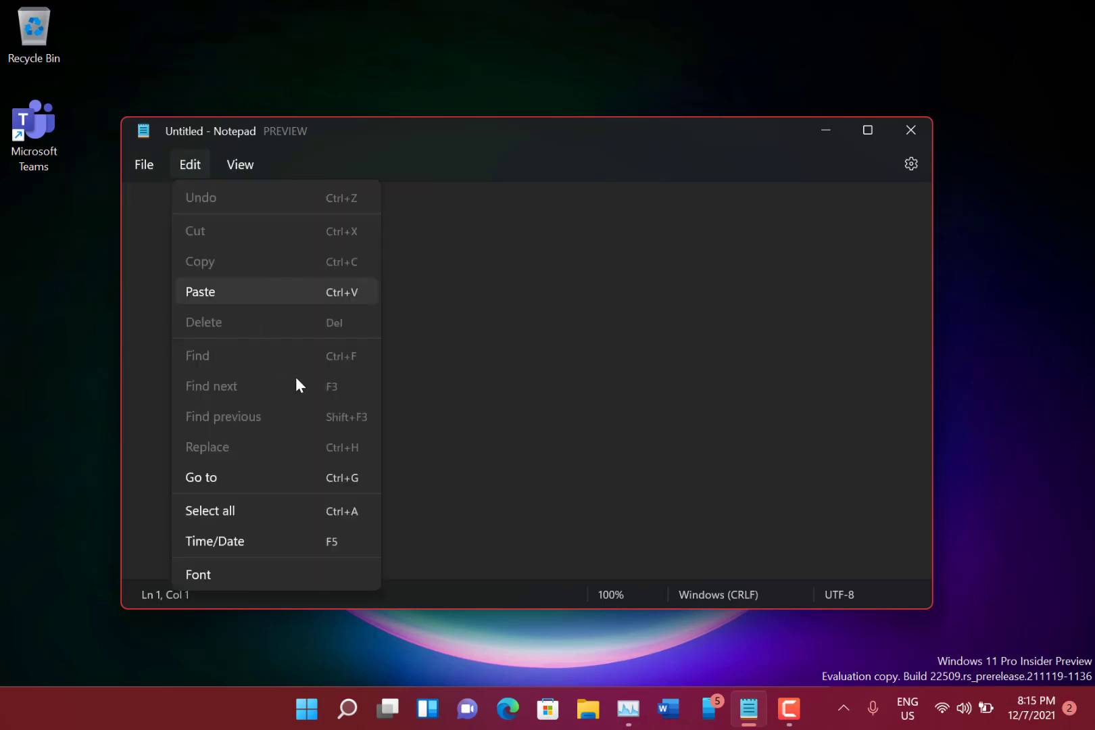
{"action": "mouse_move", "coordinate": [215, 540]}
{"action": "type", "text": "this is more text"}
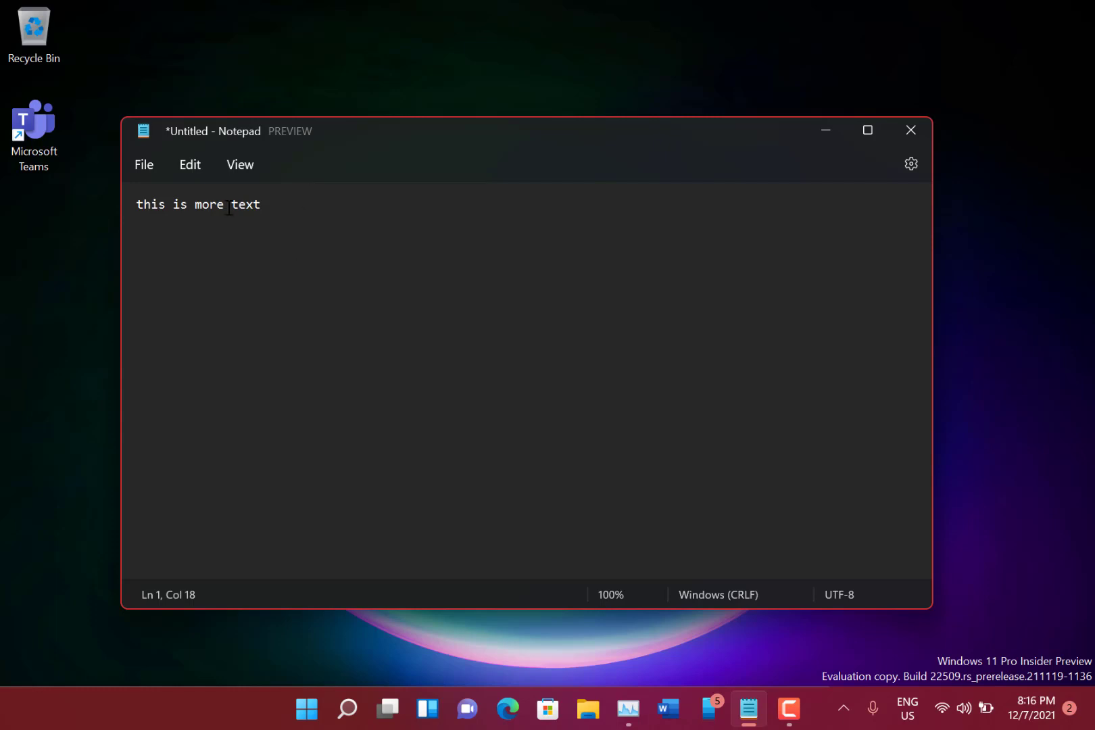
{"action": "mouse_move", "coordinate": [416, 260]}
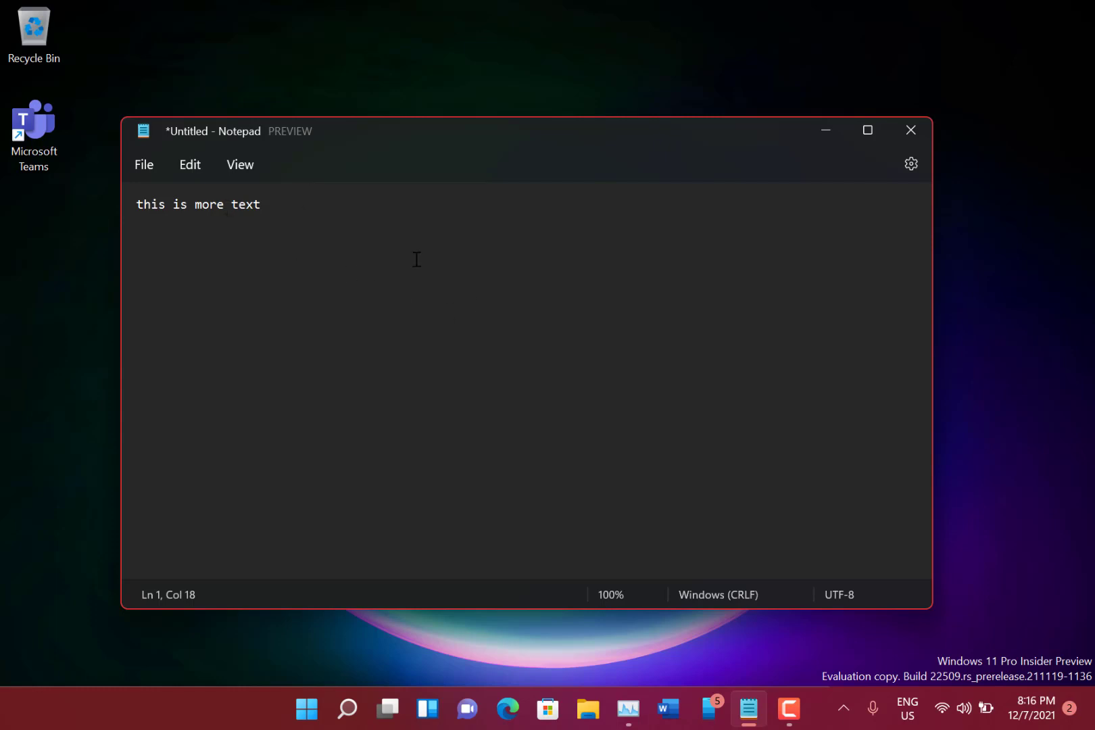
- Begin an empty second line after 'this is more text'
{"action": "key", "text": "Enter"}
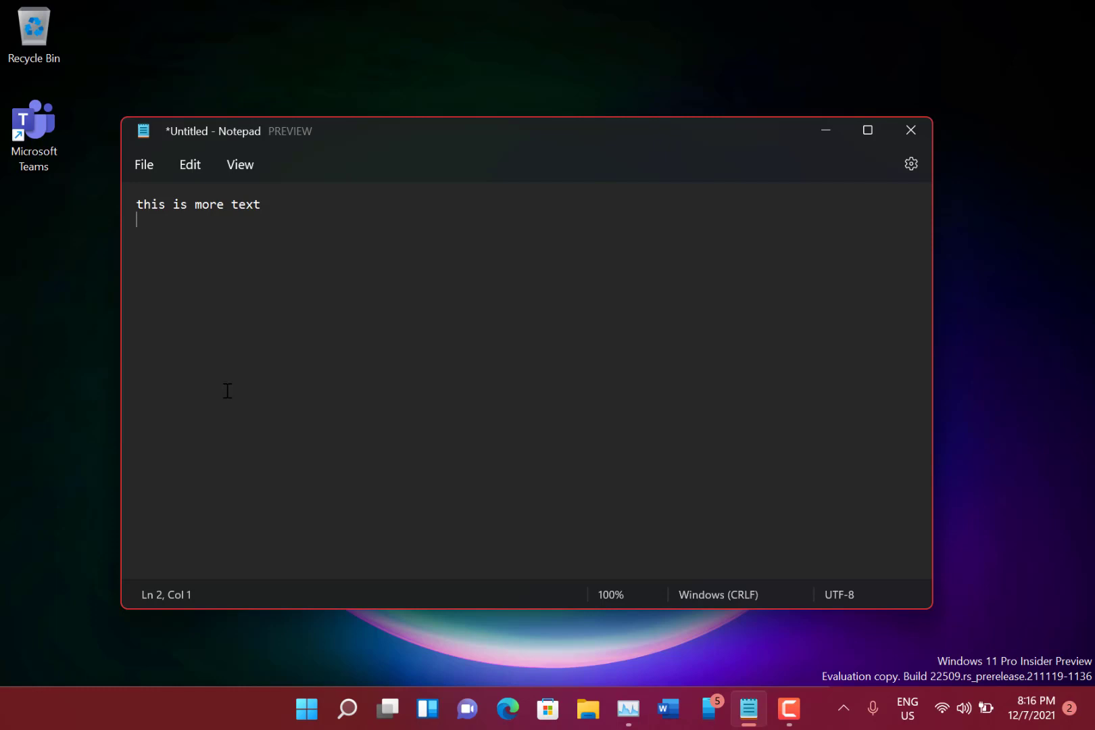
{"action": "mouse_move", "coordinate": [599, 360]}
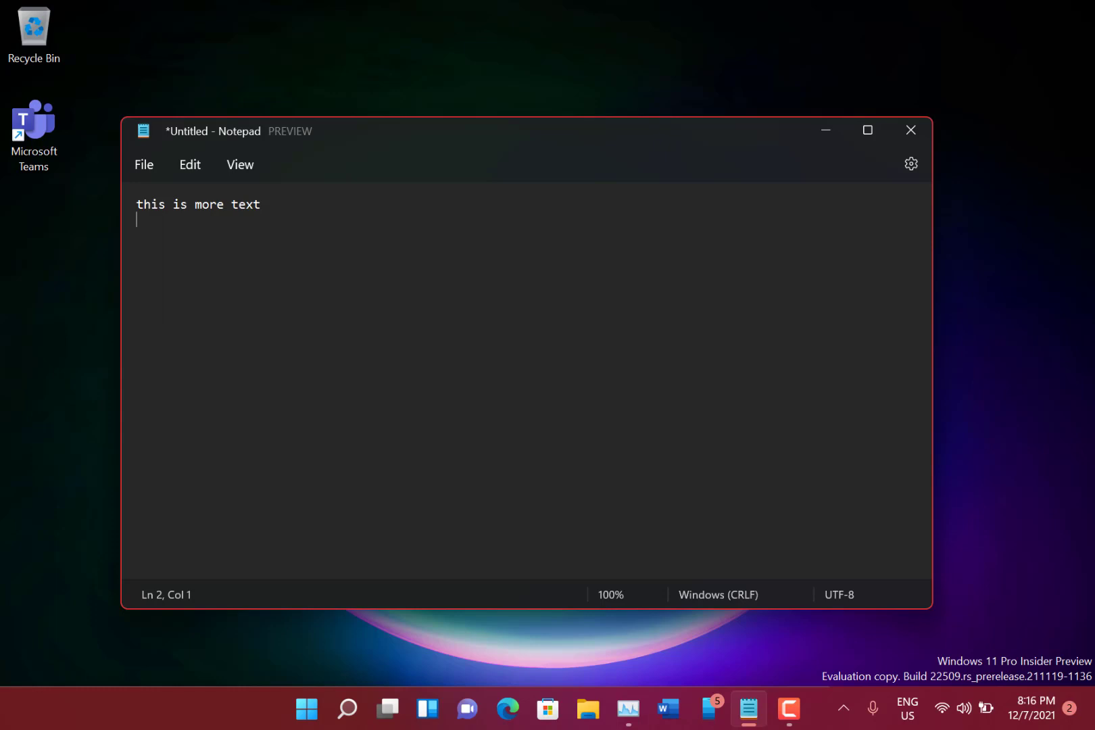
{"action": "mouse_move", "coordinate": [603, 483]}
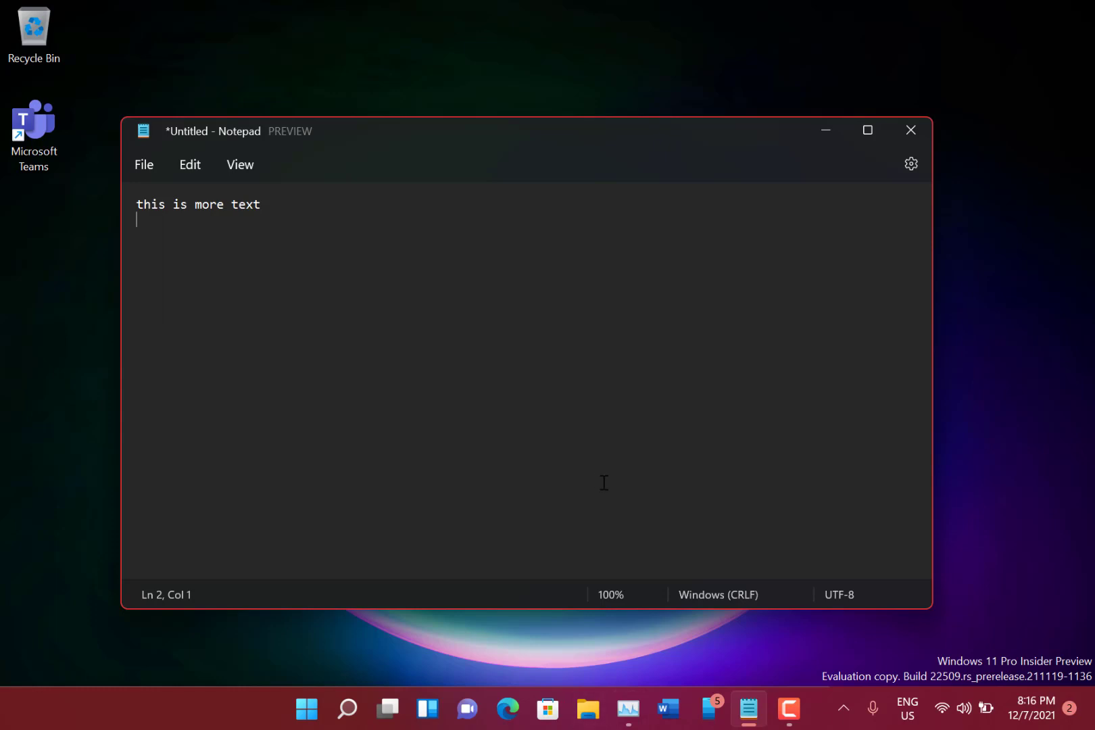